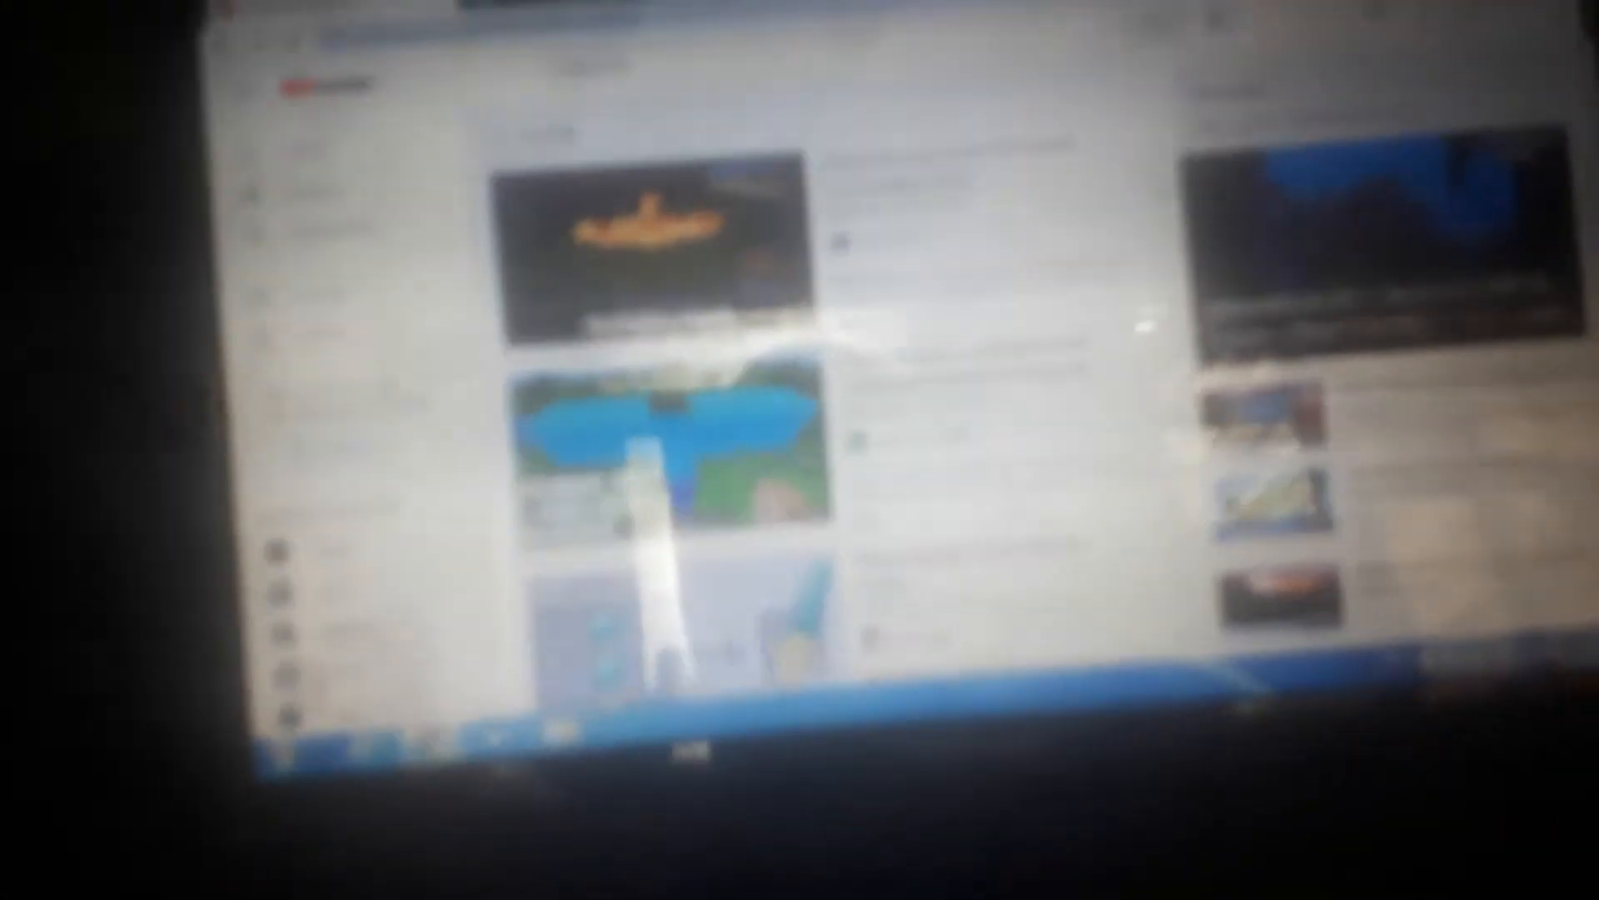
scroll(down, 3)
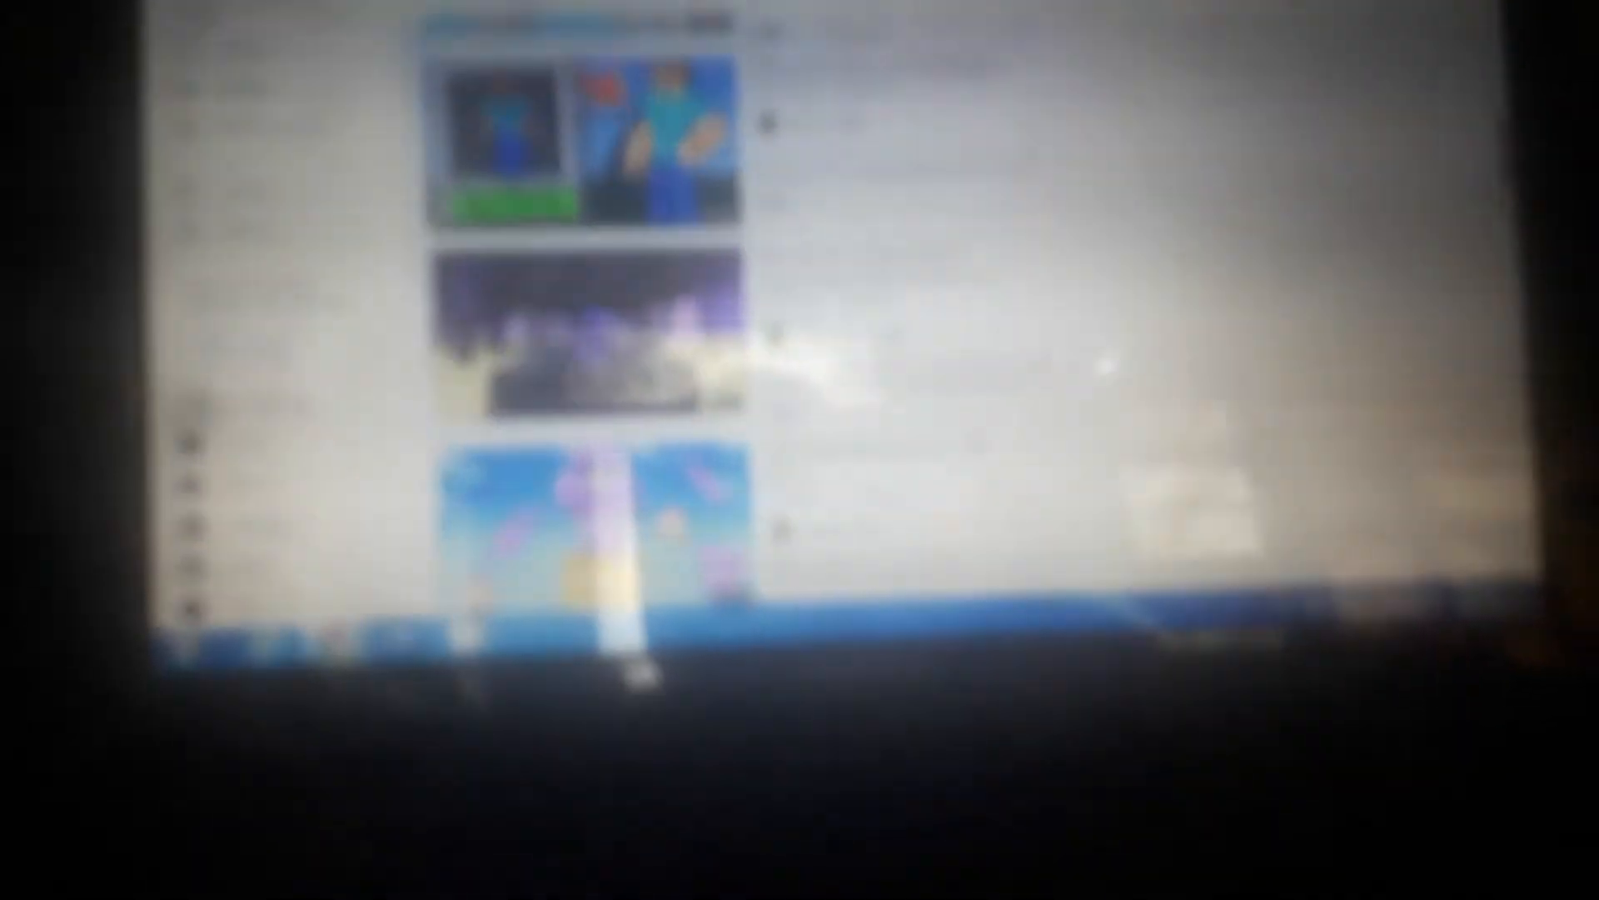
scroll(down, 3)
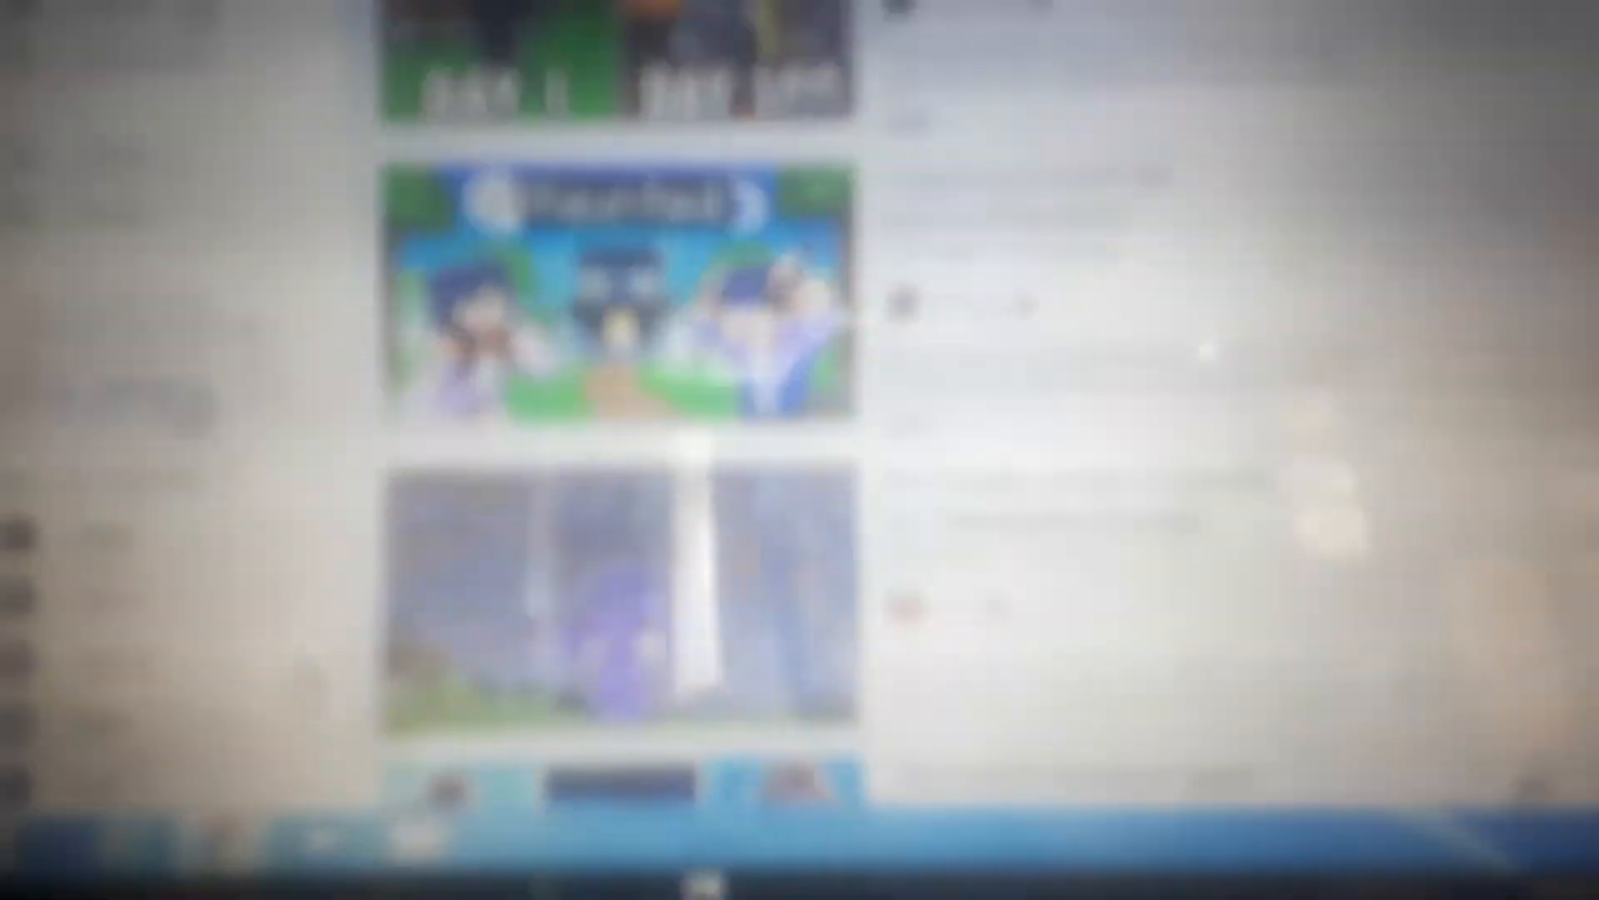
scroll(down, 3)
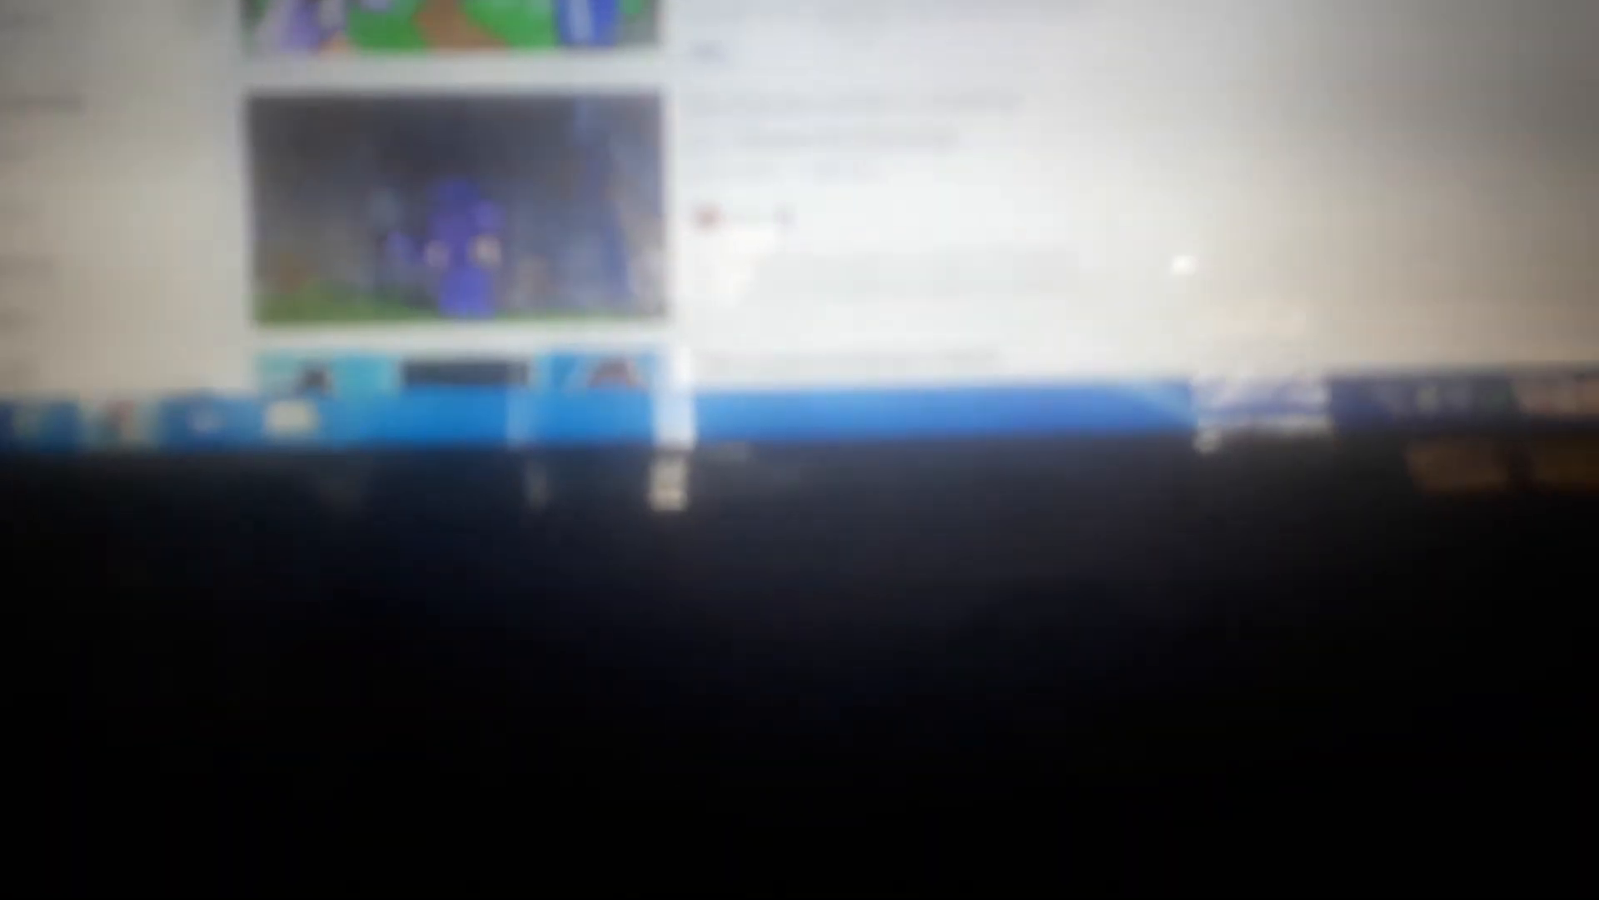